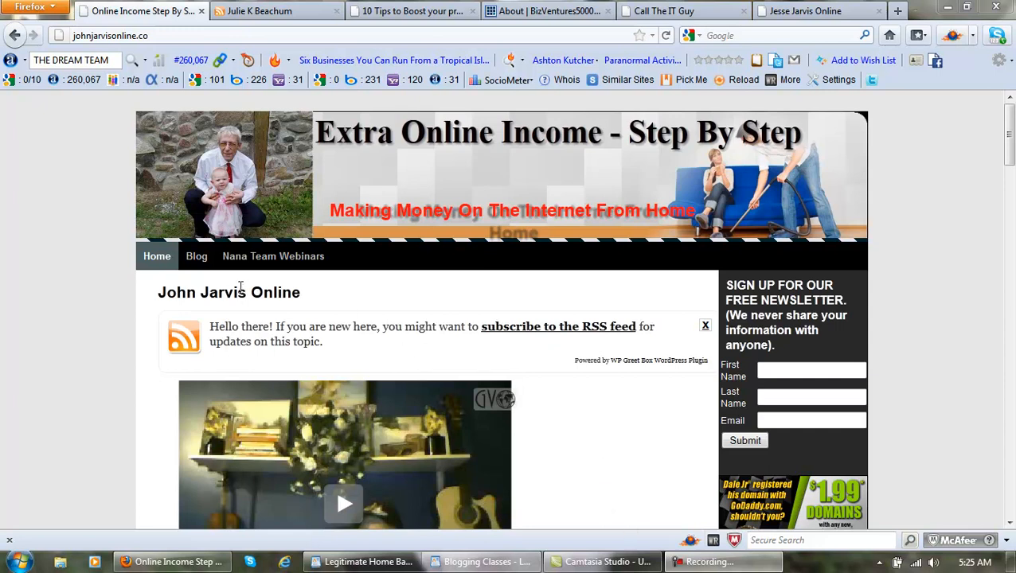
{"action": "mouse_move", "coordinate": [197, 255]}
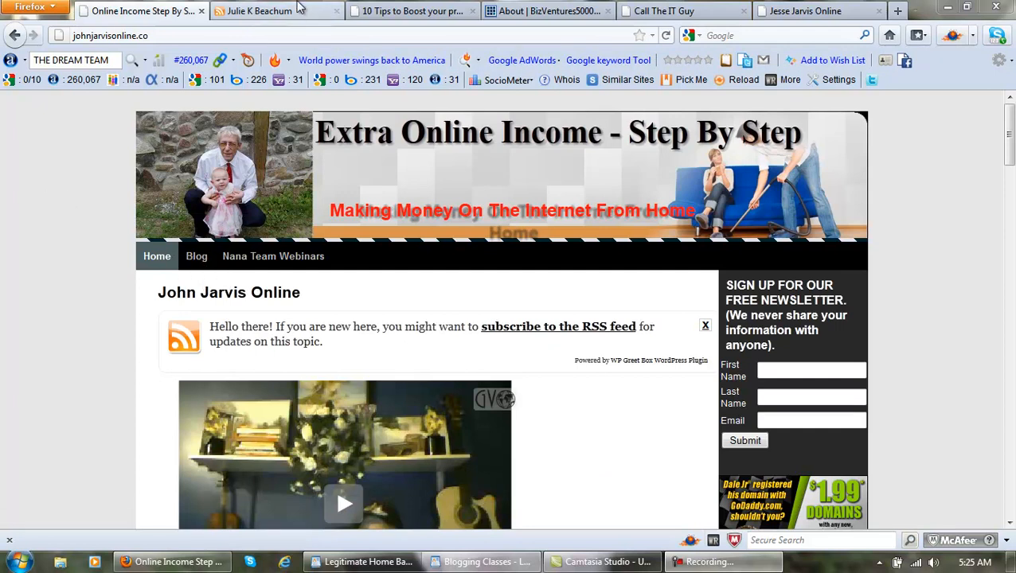
Step: Switch to the Julie K Beachum website showing its marketing topics and Opt In Marketing post
{"action": "left_click", "coordinate": [278, 9]}
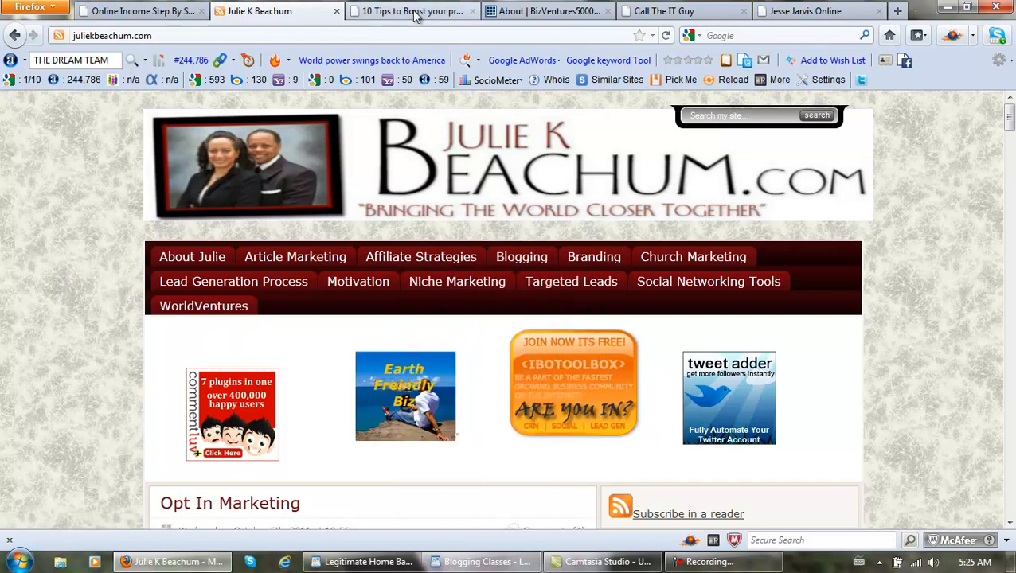
Step: Switch to Larry Lewis's '10 Tips to Boost your productivity' article
{"action": "left_click", "coordinate": [411, 11]}
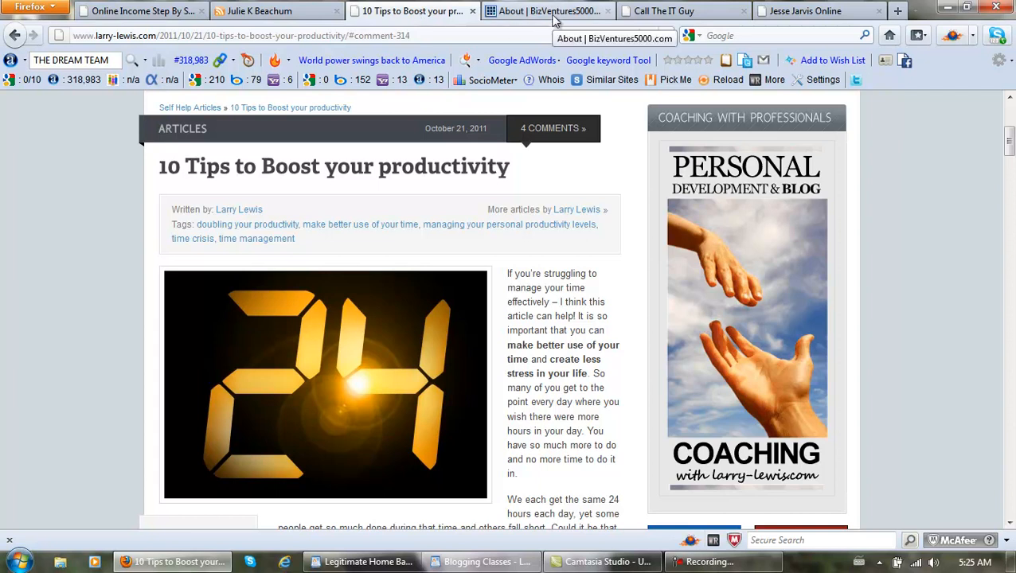
Step: Move through the BizVentures5000 About page and Call The IT Guy to Jesse Jarvis Online's welcome page
{"action": "left_click", "coordinate": [548, 10]}
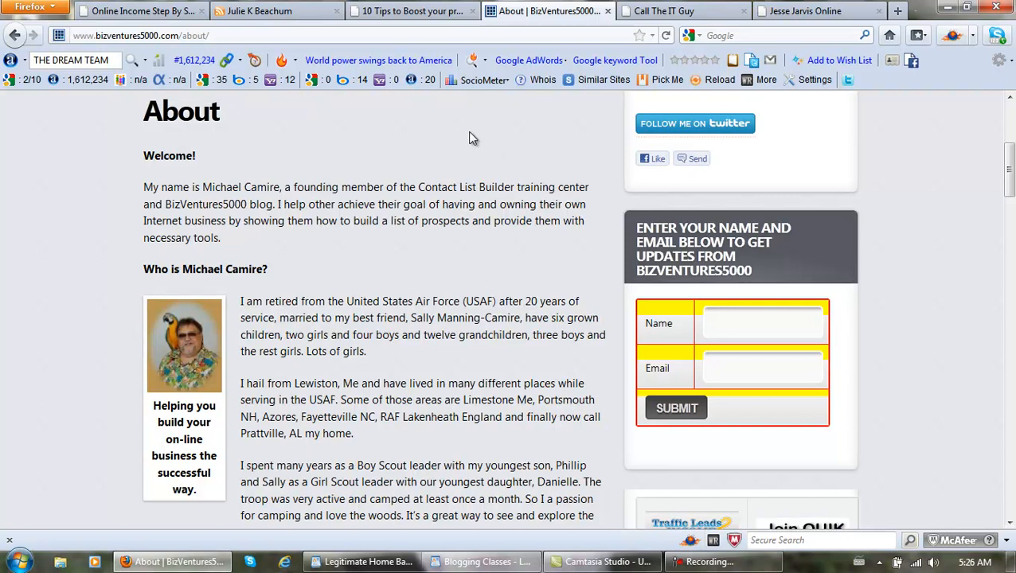
{"action": "left_click", "coordinate": [682, 10]}
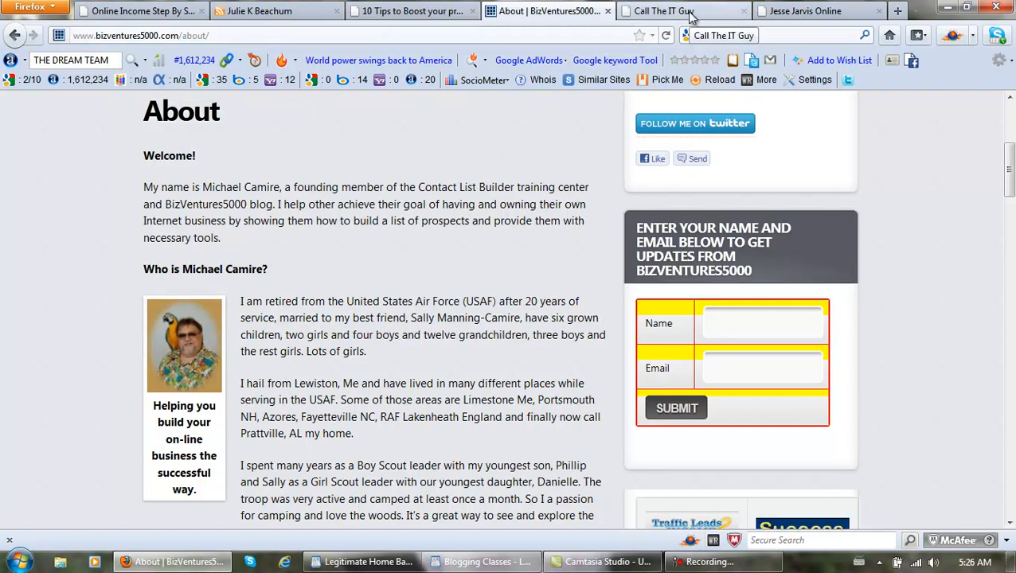
{"action": "left_click", "coordinate": [681, 10]}
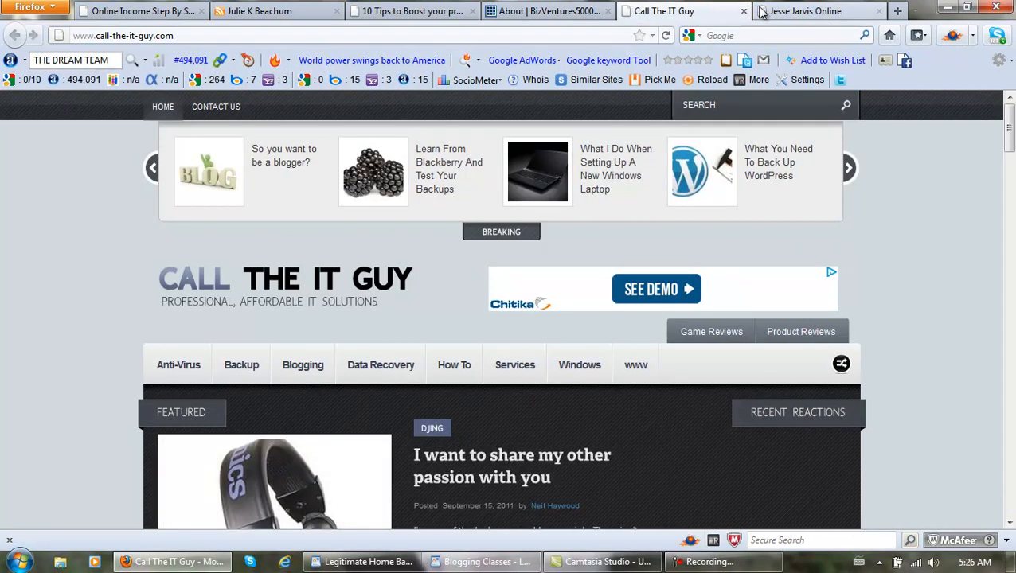
{"action": "left_click", "coordinate": [820, 10]}
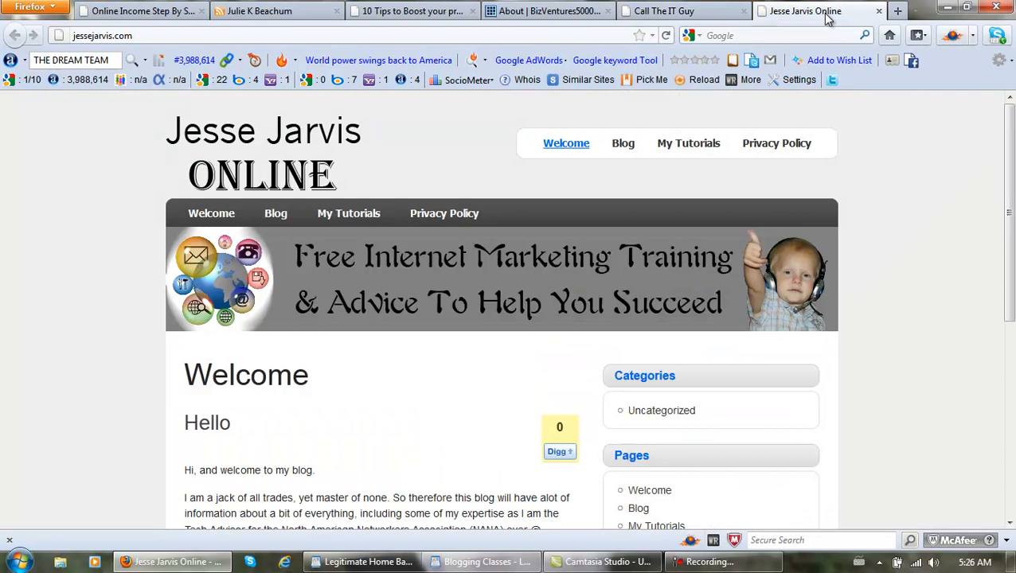
{"action": "mouse_move", "coordinate": [490, 167]}
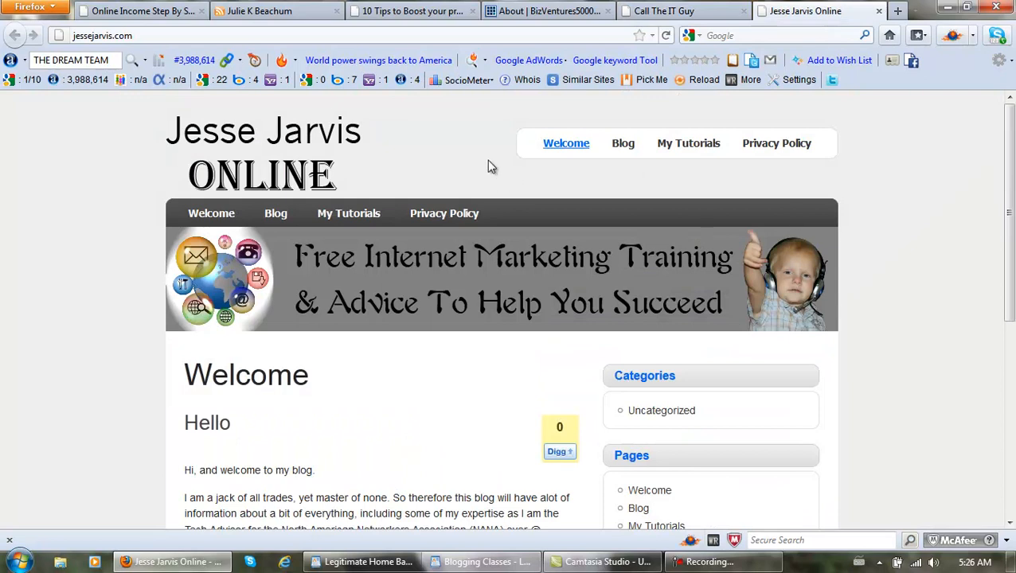